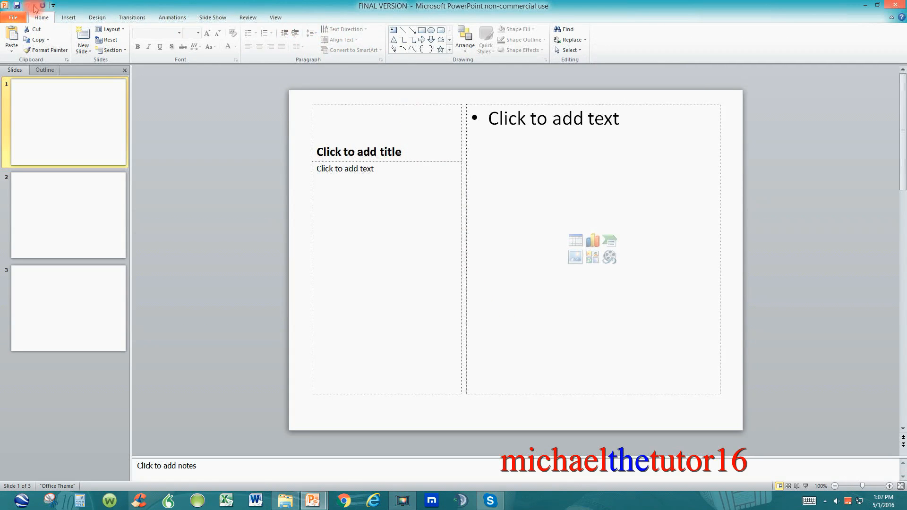
{"action": "mouse_move", "coordinate": [27, 5]}
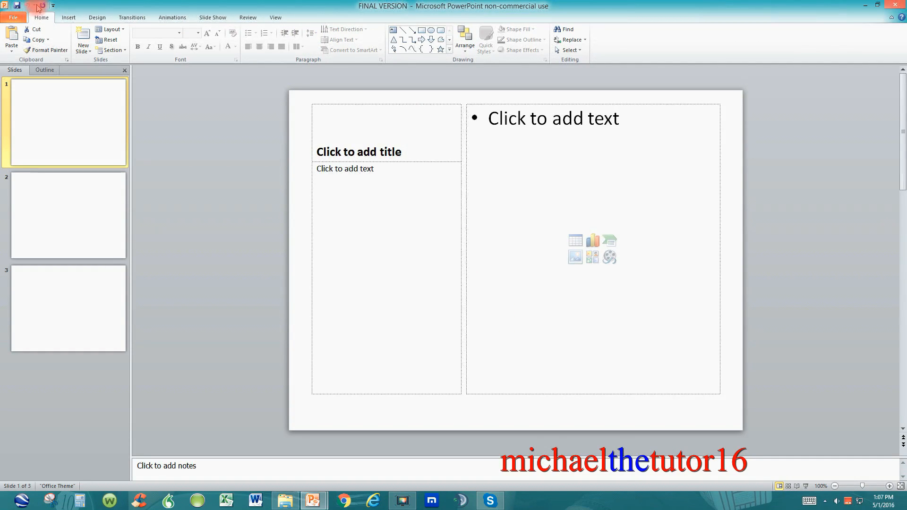
{"action": "mouse_move", "coordinate": [42, 5]}
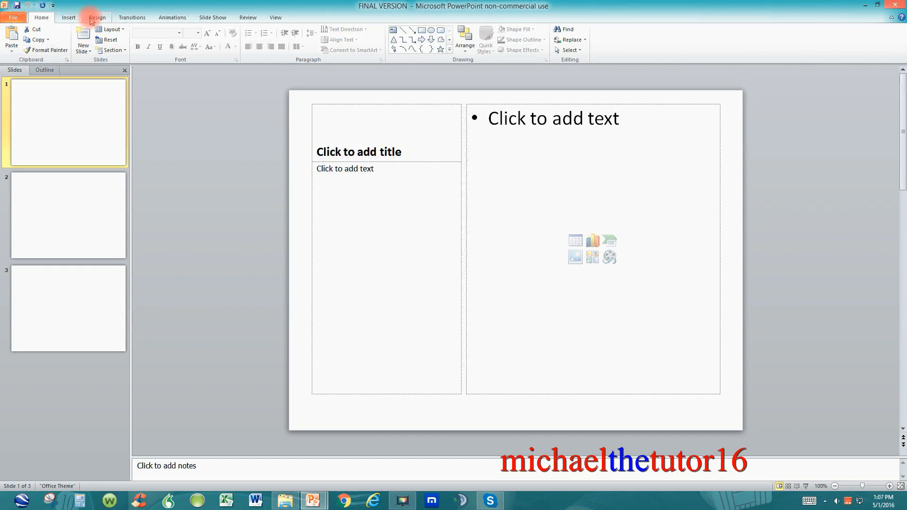
{"action": "mouse_move", "coordinate": [132, 18]}
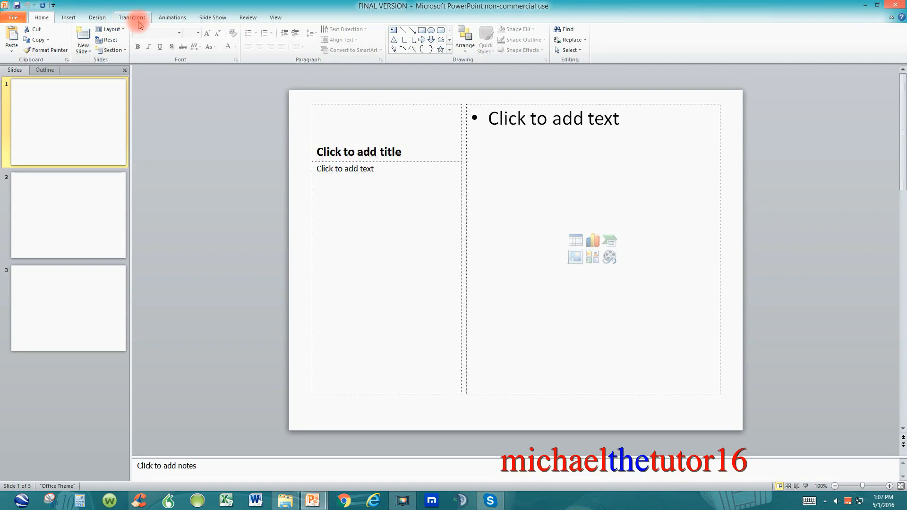
{"action": "mouse_move", "coordinate": [212, 17]}
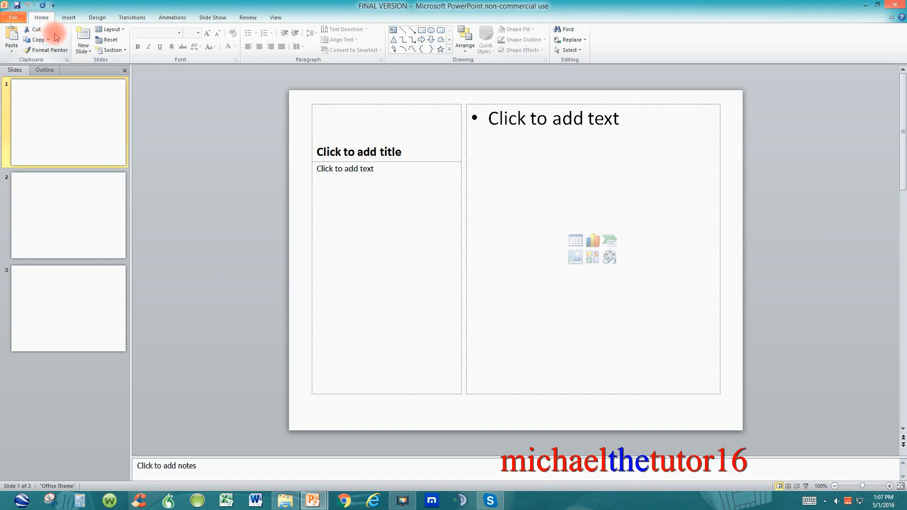
{"action": "mouse_move", "coordinate": [170, 47]}
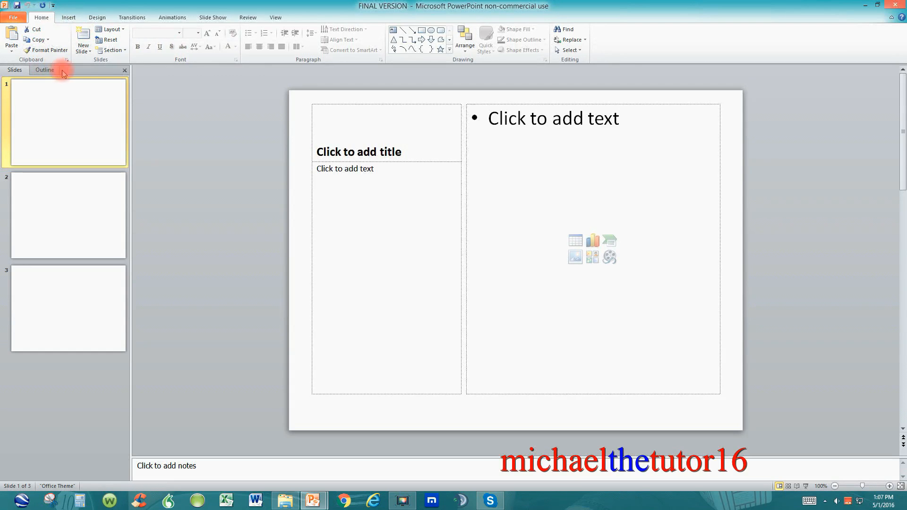
{"action": "mouse_move", "coordinate": [268, 81]}
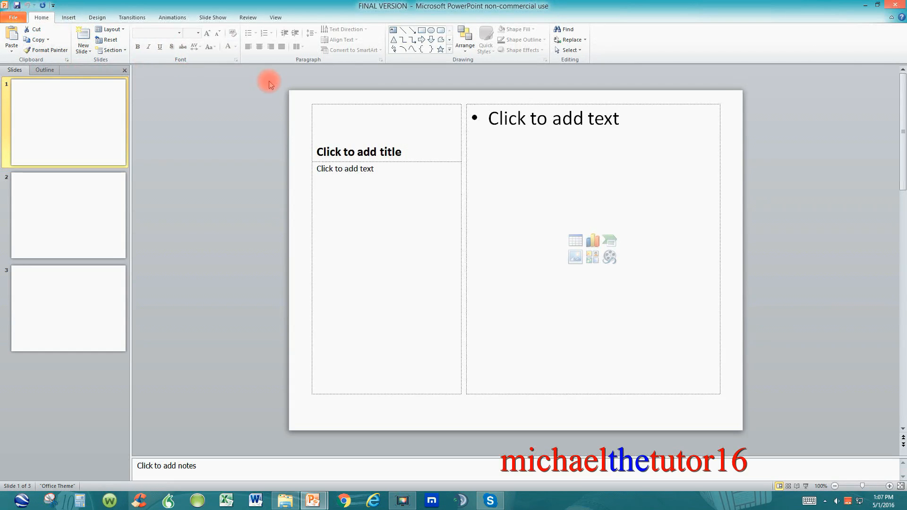
{"action": "mouse_move", "coordinate": [545, 77]}
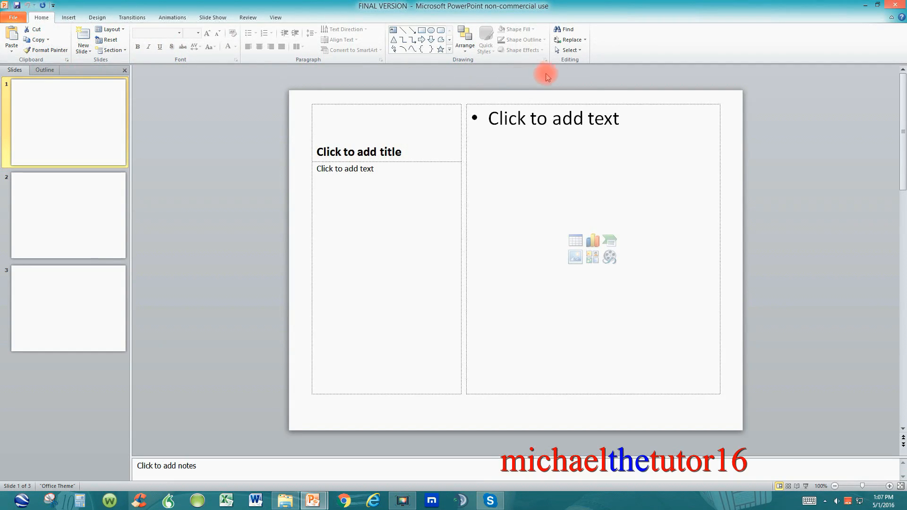
{"action": "mouse_move", "coordinate": [572, 75]}
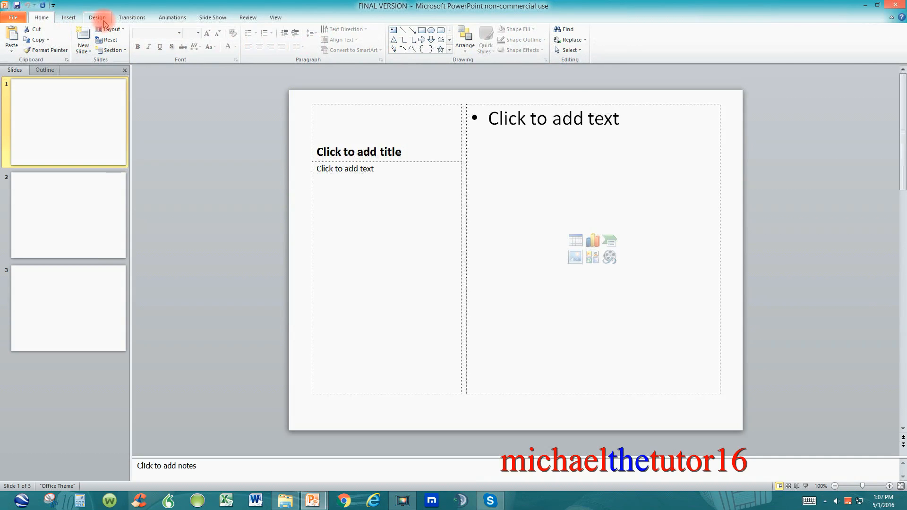
Step: Switch the ribbon to the Design tab to display the slide theme gallery
{"action": "left_click", "coordinate": [96, 17]}
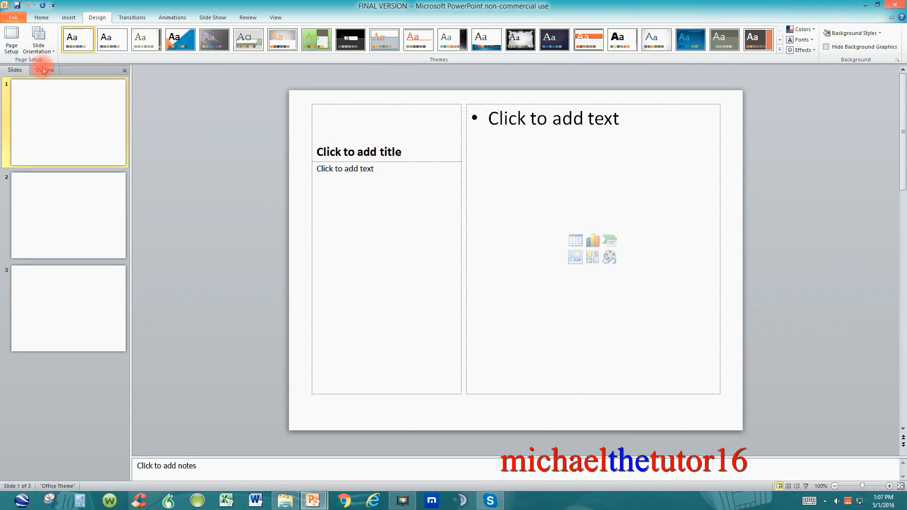
{"action": "mouse_move", "coordinate": [869, 83]}
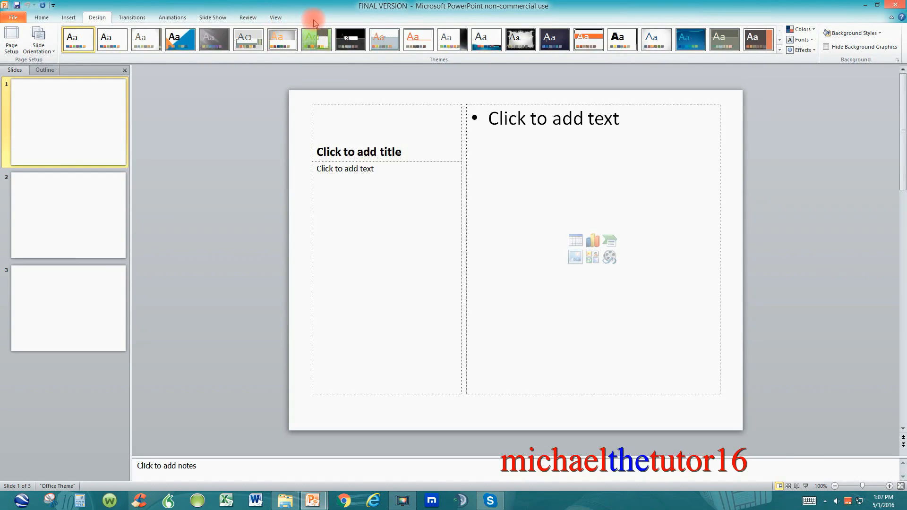
{"action": "mouse_move", "coordinate": [300, 19]}
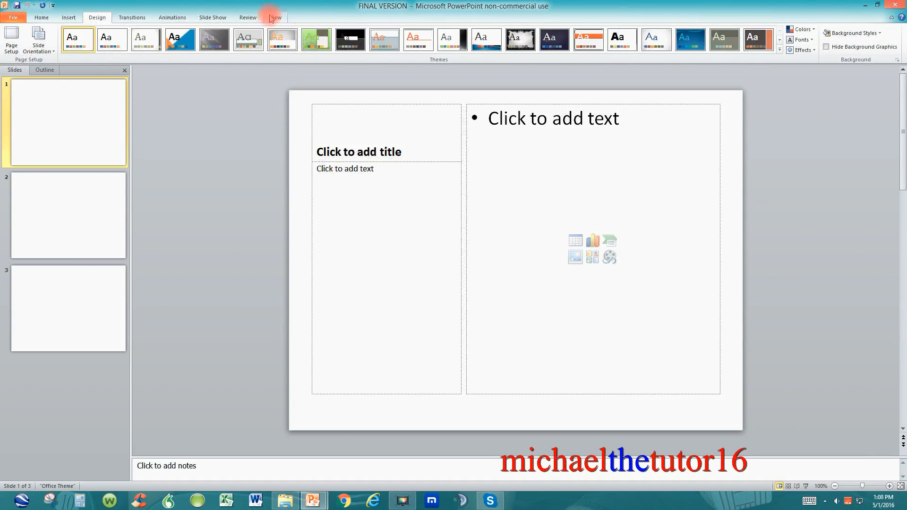
Step: Open PowerPoint Options from the File Backstage view
{"action": "left_click", "coordinate": [12, 17]}
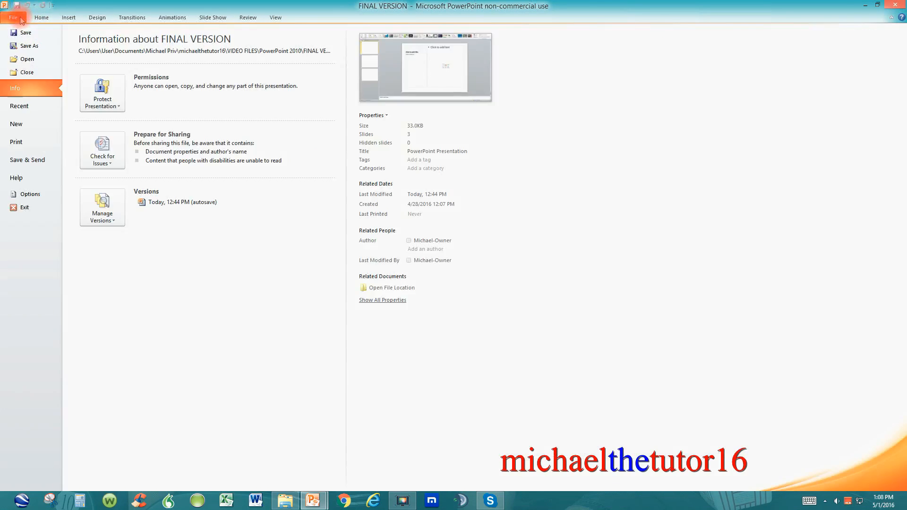
{"action": "mouse_move", "coordinate": [29, 194]}
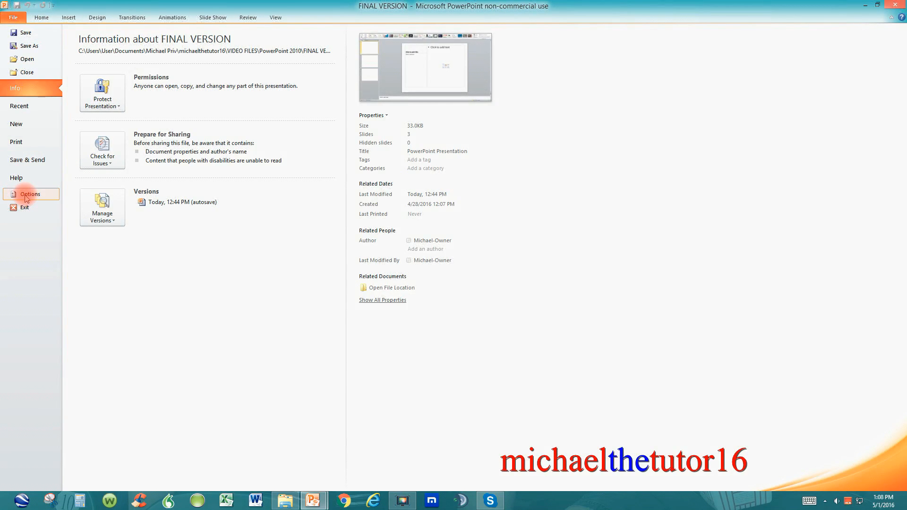
{"action": "left_click", "coordinate": [29, 194]}
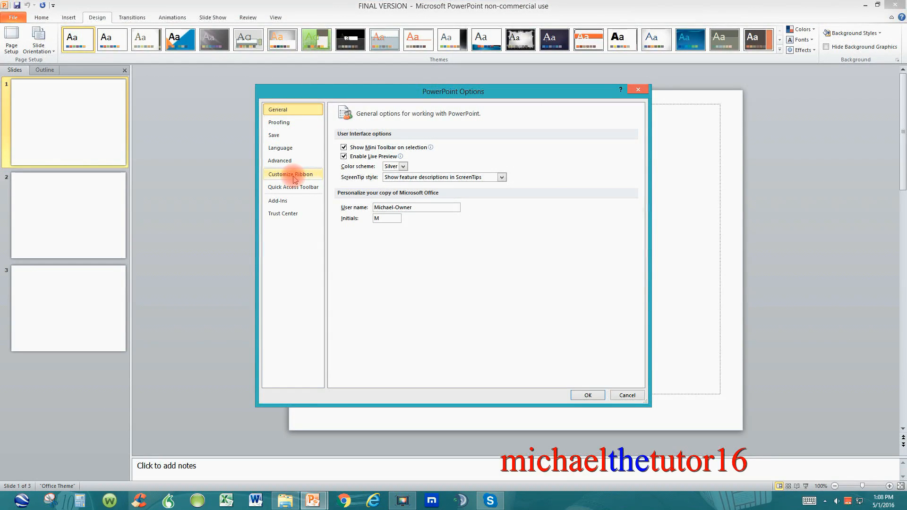
Step: Check Developer under Main Tabs in Customize Ribbon and confirm with OK
{"action": "left_click", "coordinate": [292, 174]}
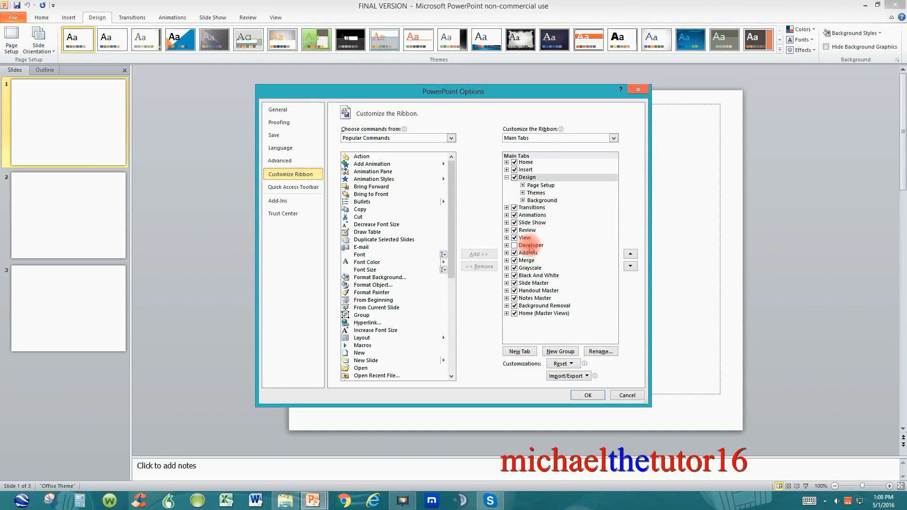
{"action": "left_click", "coordinate": [513, 245]}
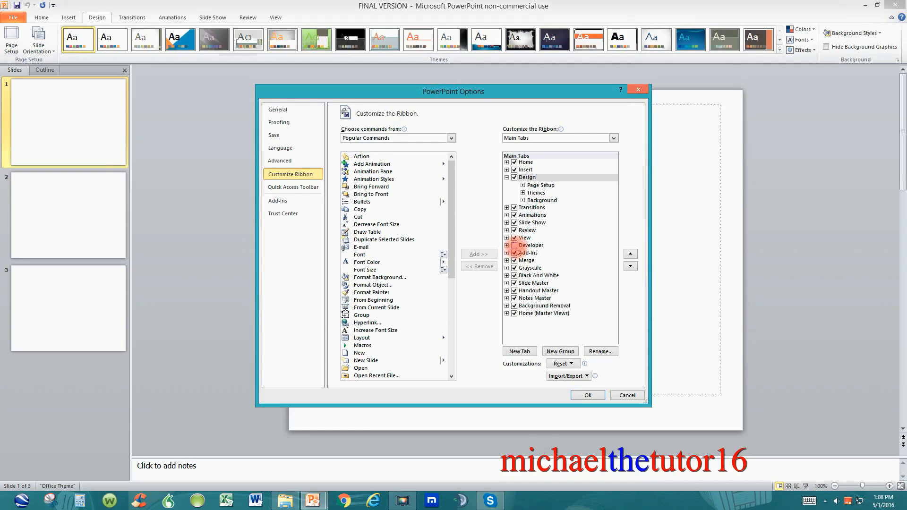
{"action": "left_click", "coordinate": [528, 244]}
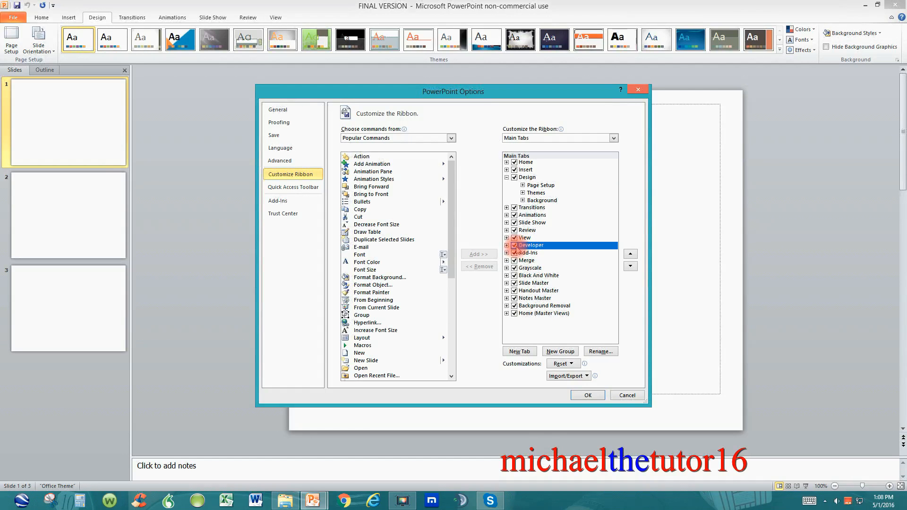
{"action": "left_click", "coordinate": [587, 395]}
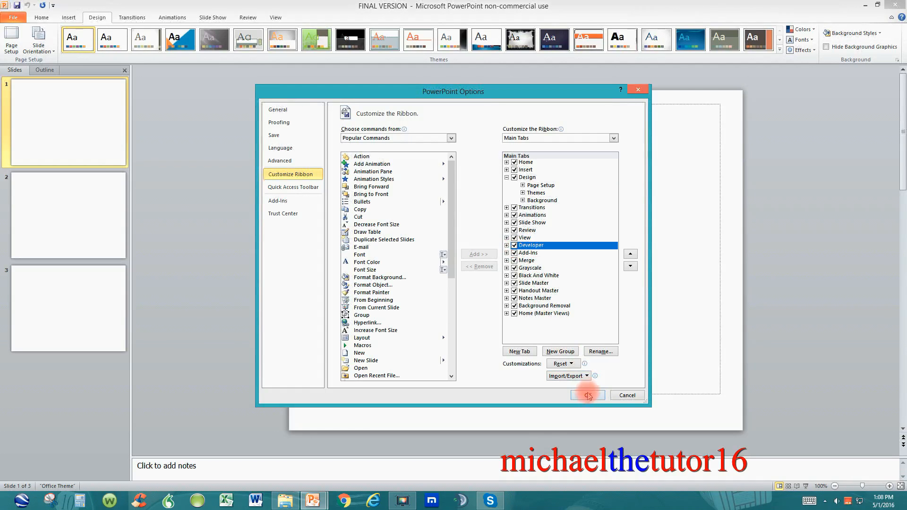
{"action": "left_click", "coordinate": [586, 395]}
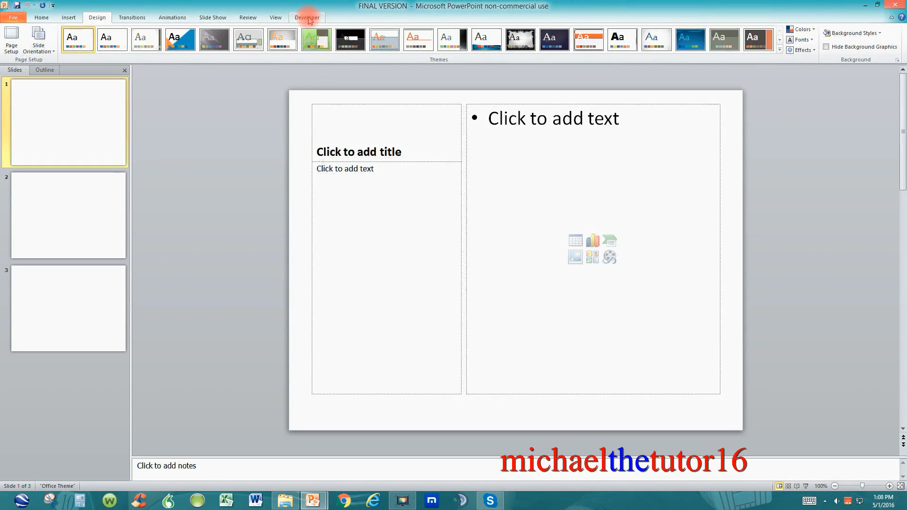
Step: Switch to the Developer tab to see Visual Basic, Macros and control commands
{"action": "left_click", "coordinate": [307, 17]}
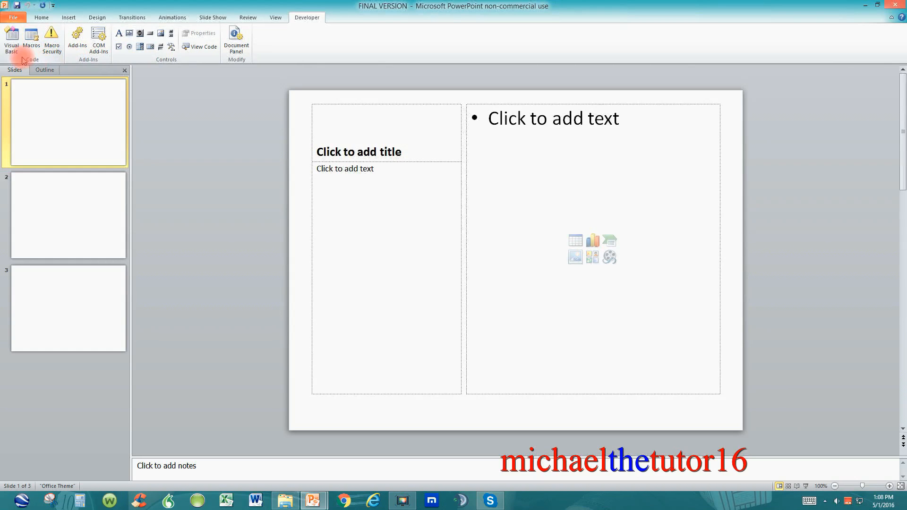
{"action": "mouse_move", "coordinate": [11, 41]}
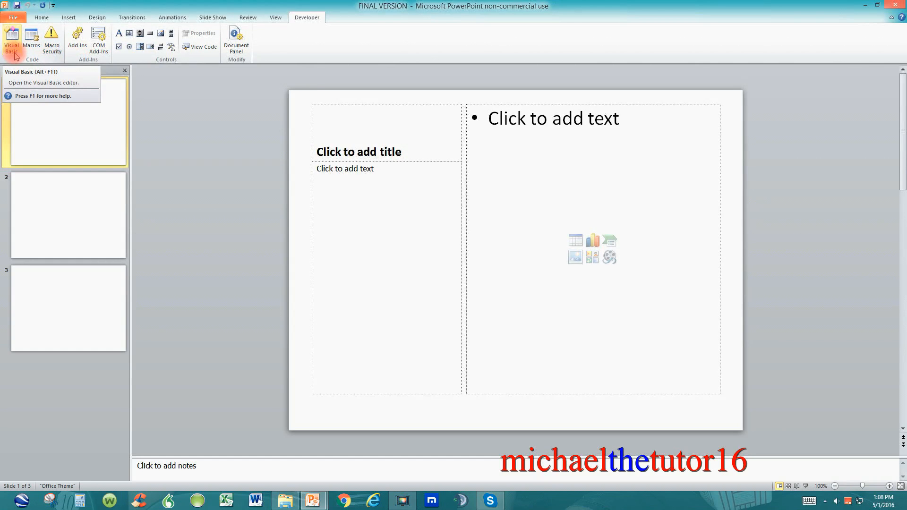